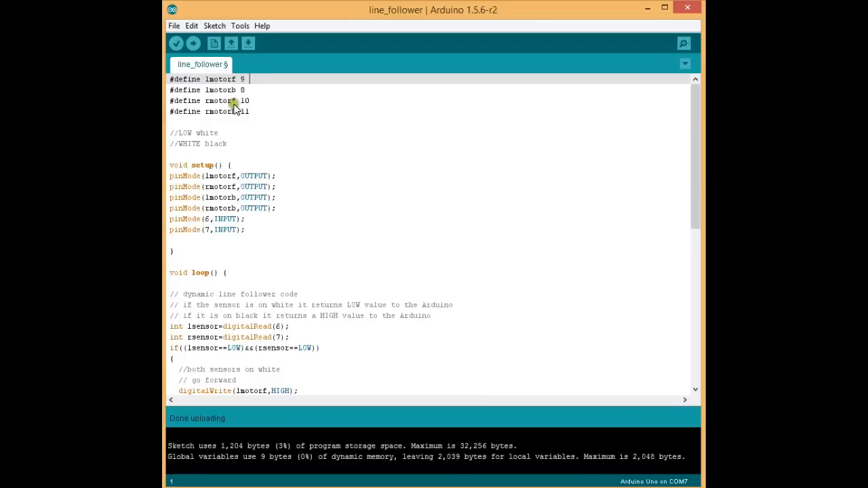
mouse_move(237, 135)
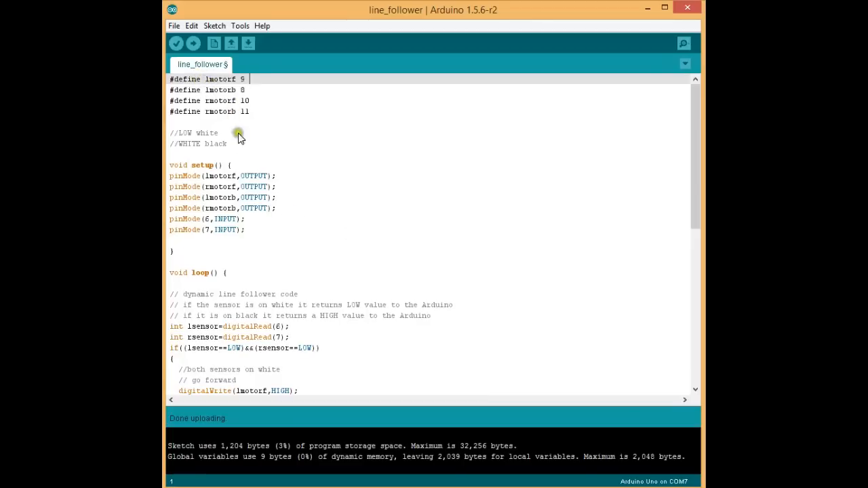
mouse_move(225, 121)
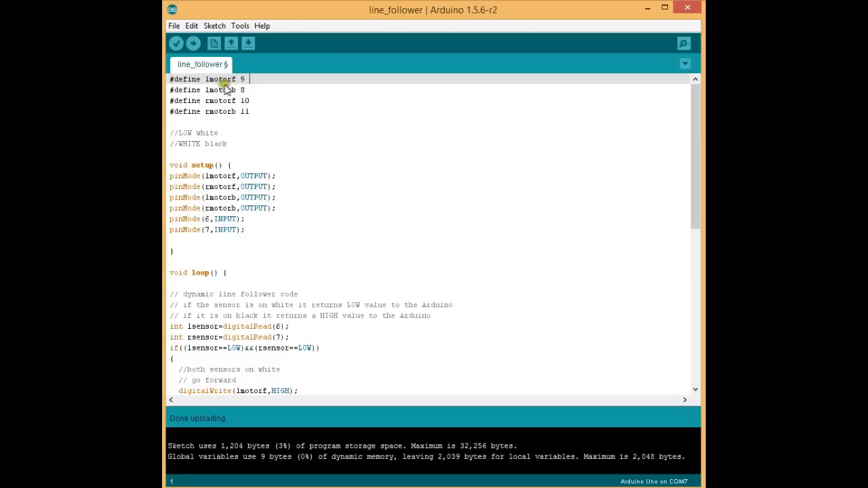
Review the motor pin names, then change the comment word WHITE to HIGH so it reads 'HIGH black'.
double_click(219, 79)
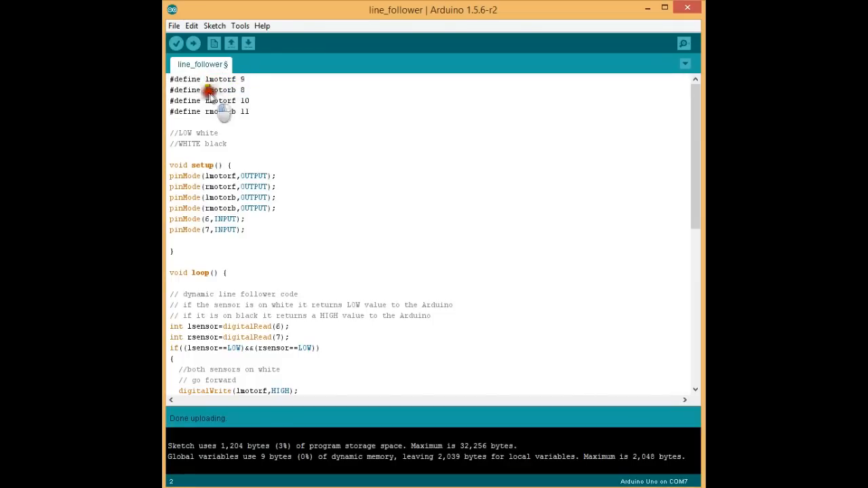
double_click(219, 90)
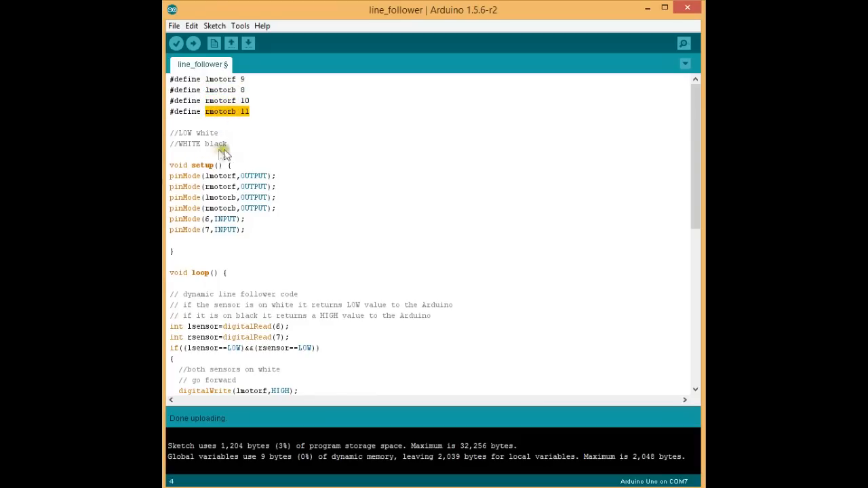
mouse_move(201, 138)
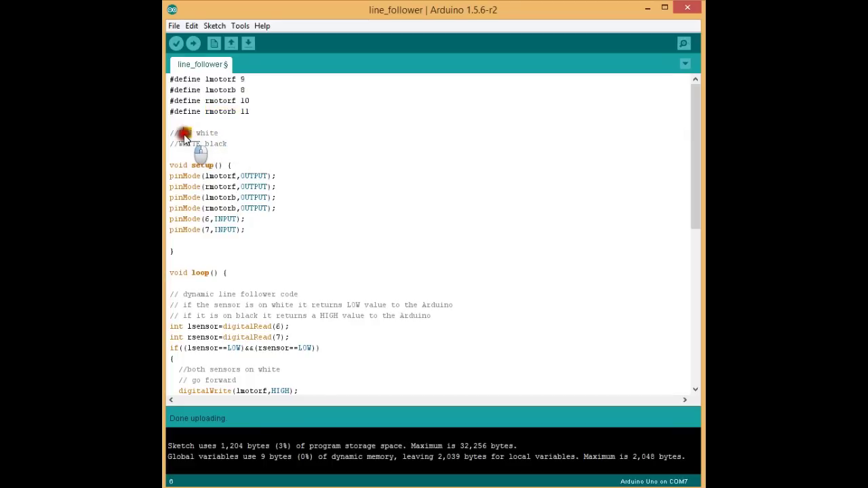
mouse_move(212, 147)
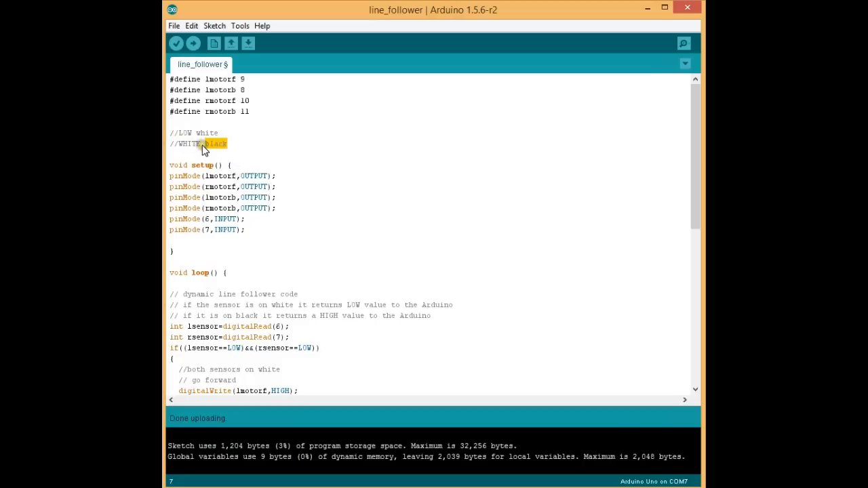
double_click(186, 144)
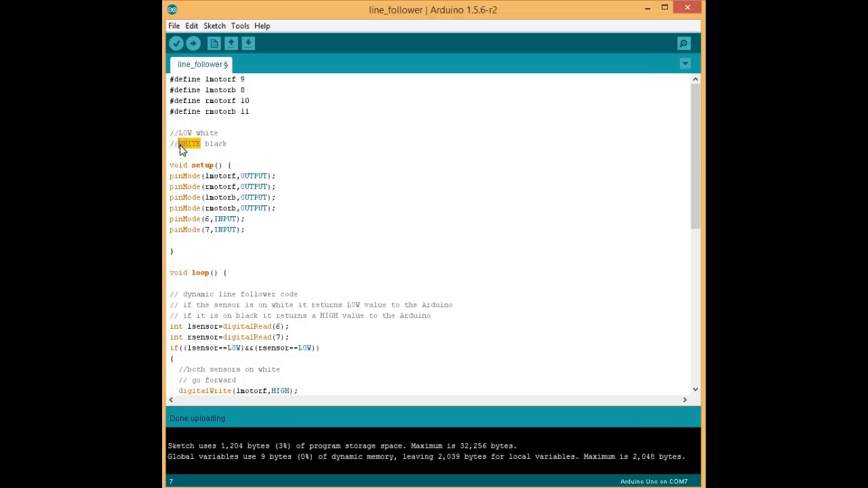
text(HIGH)
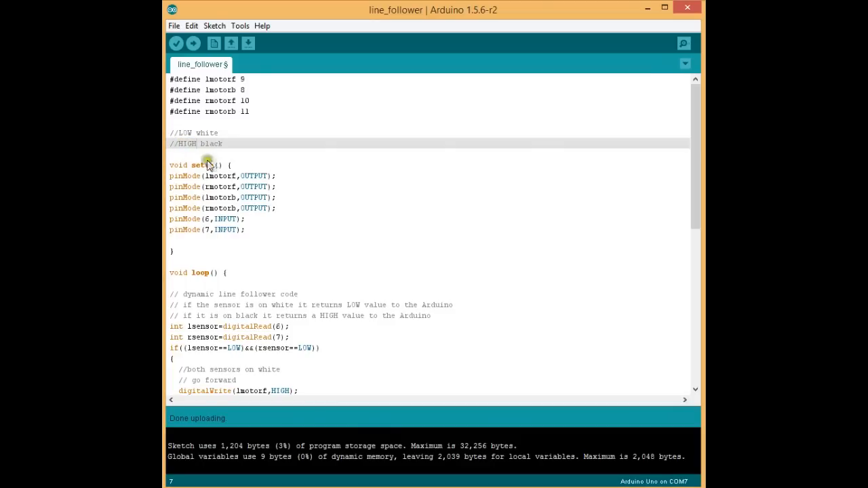
mouse_move(219, 155)
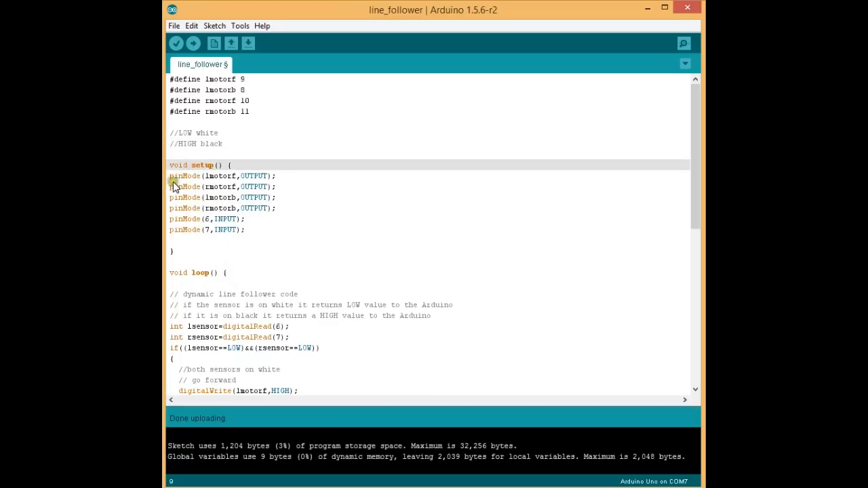
mouse_move(206, 185)
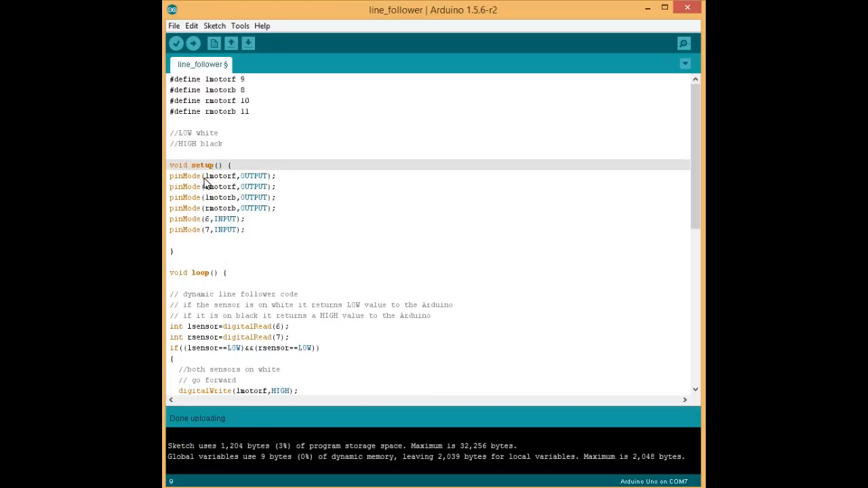
mouse_move(241, 179)
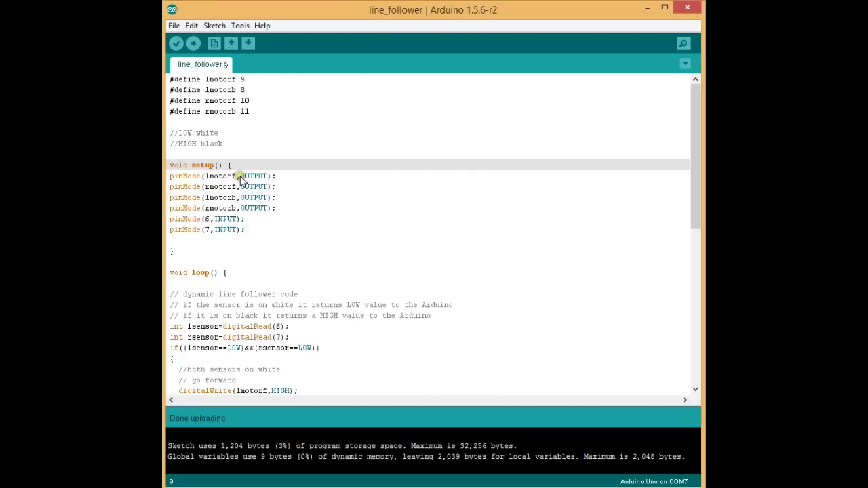
drag(242, 177, 237, 198)
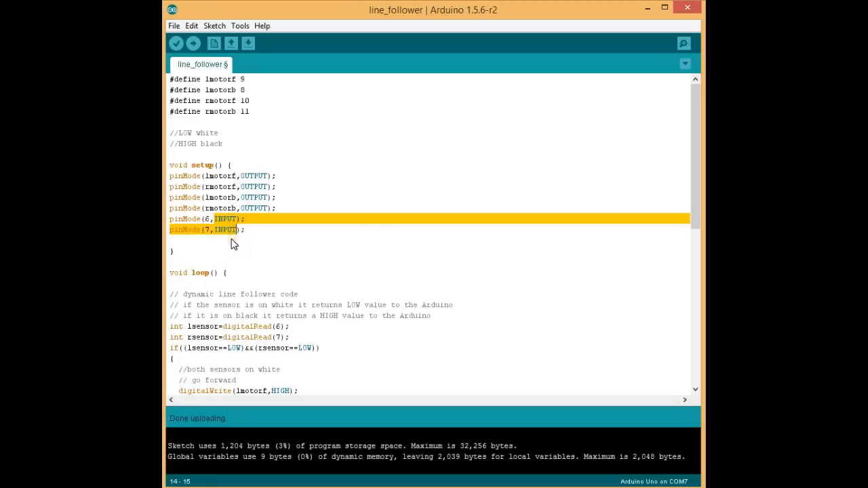
scroll(down, 3)
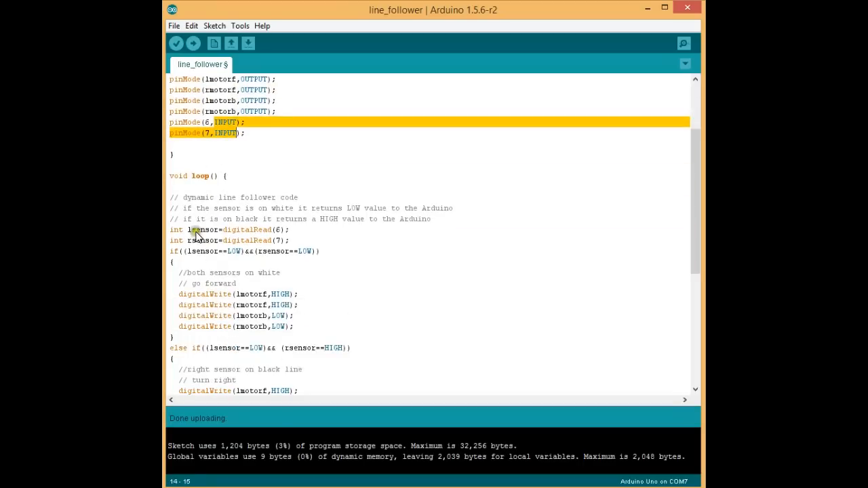
mouse_move(193, 216)
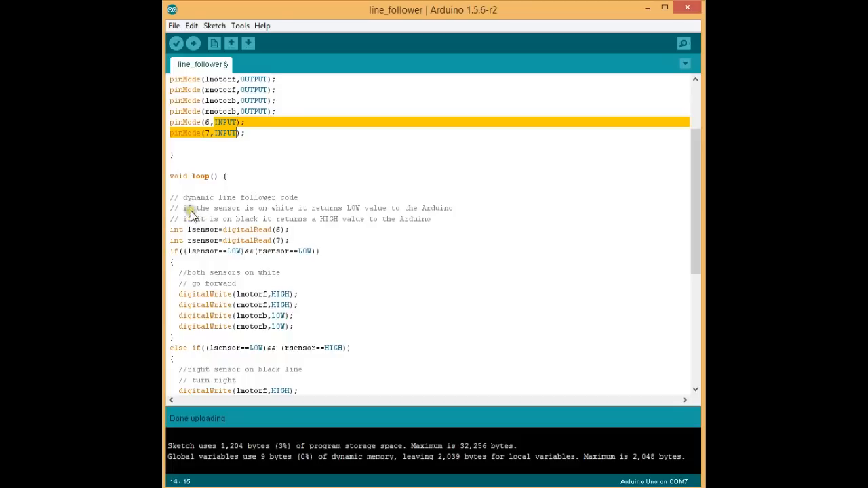
mouse_move(386, 212)
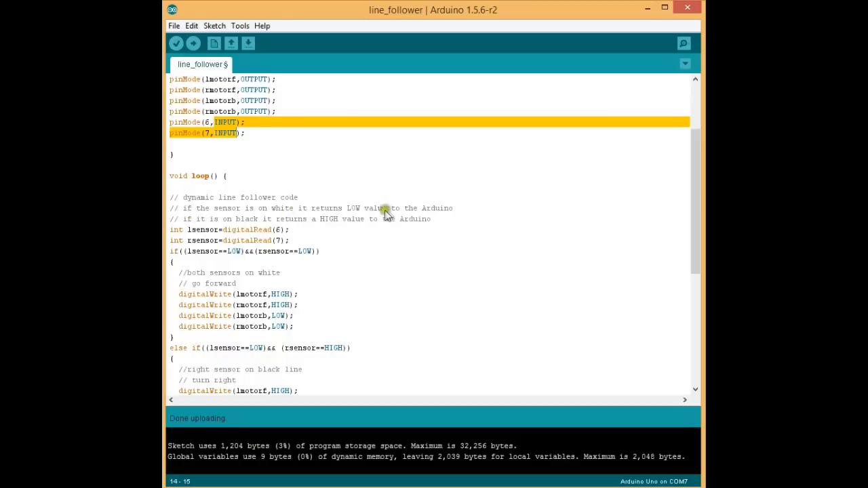
mouse_move(266, 218)
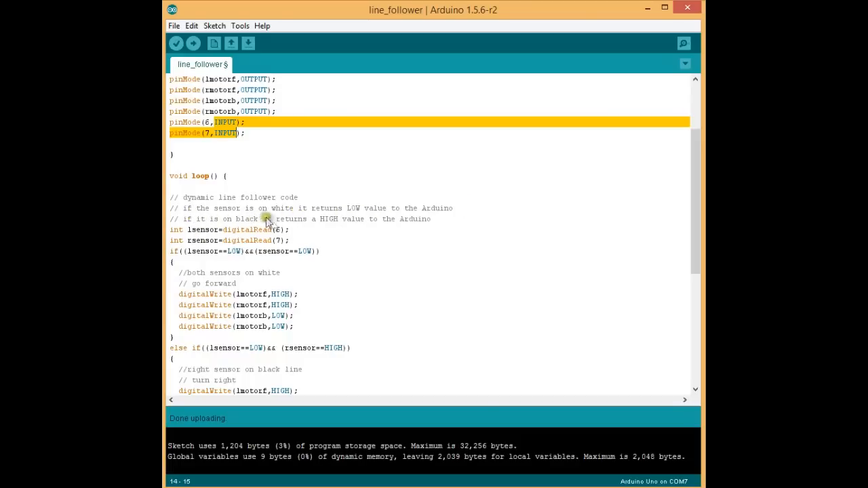
mouse_move(431, 226)
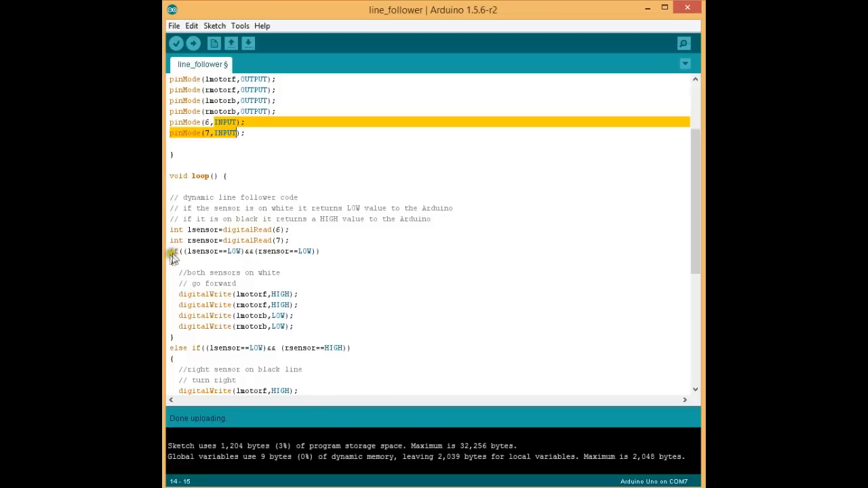
click(197, 229)
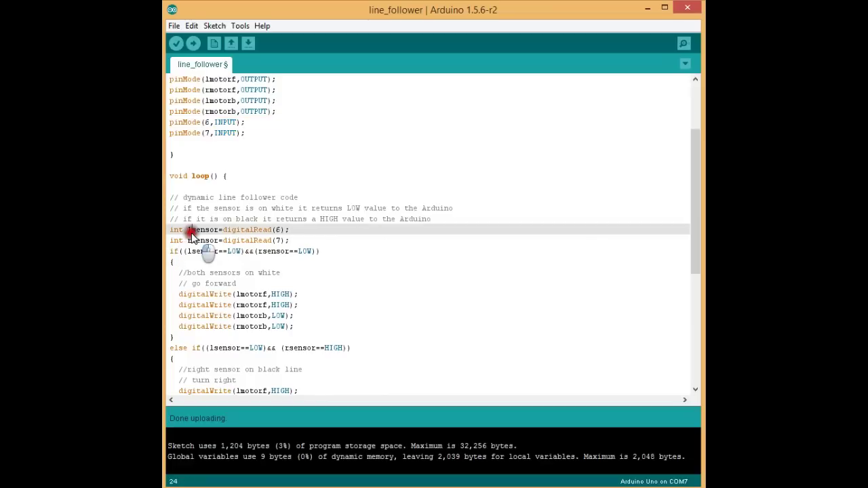
double_click(204, 229)
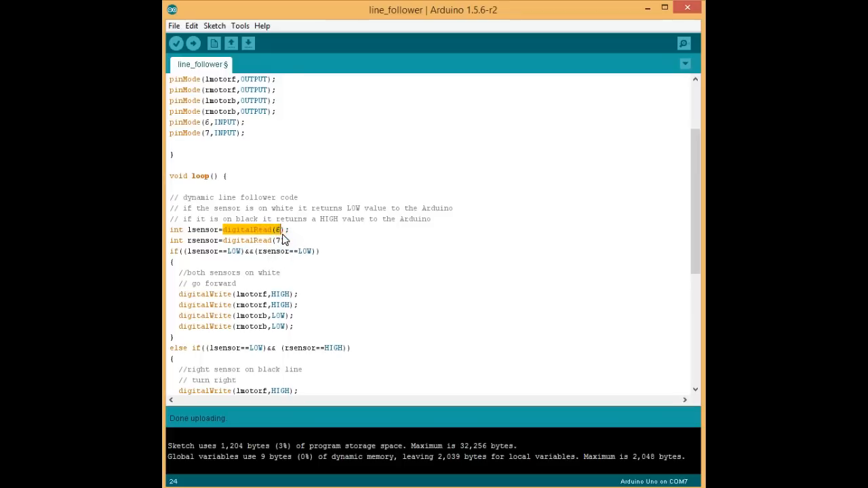
mouse_move(189, 243)
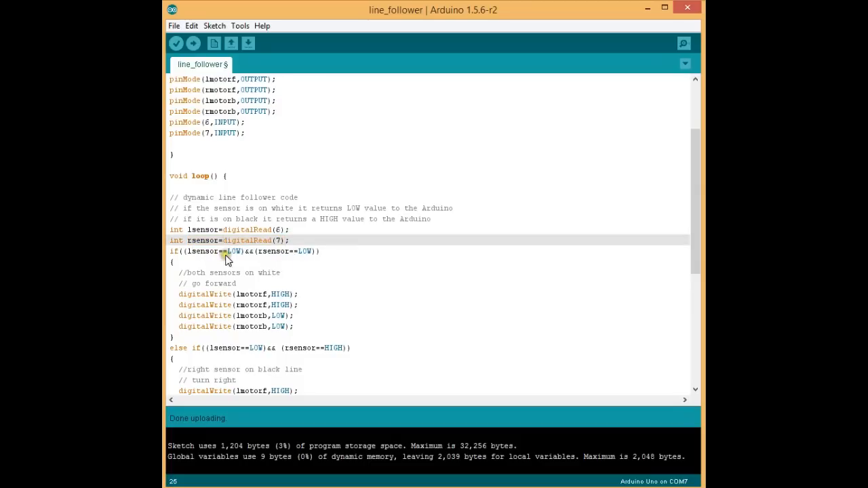
double_click(204, 251)
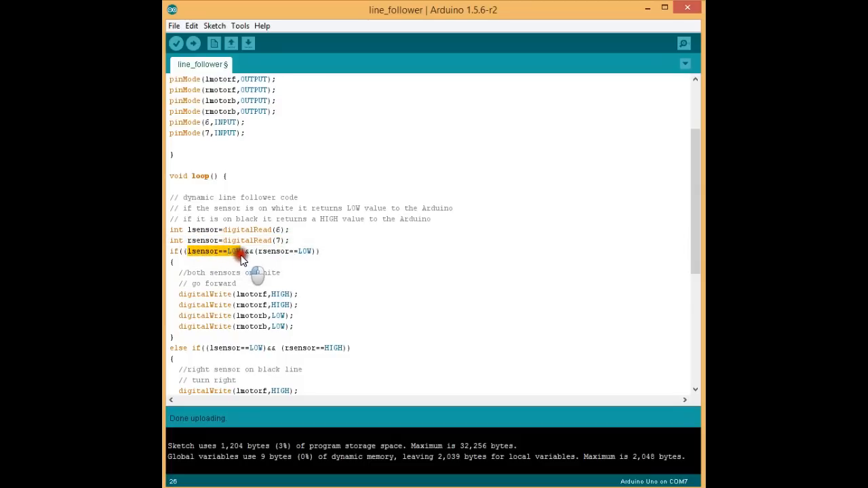
mouse_move(285, 214)
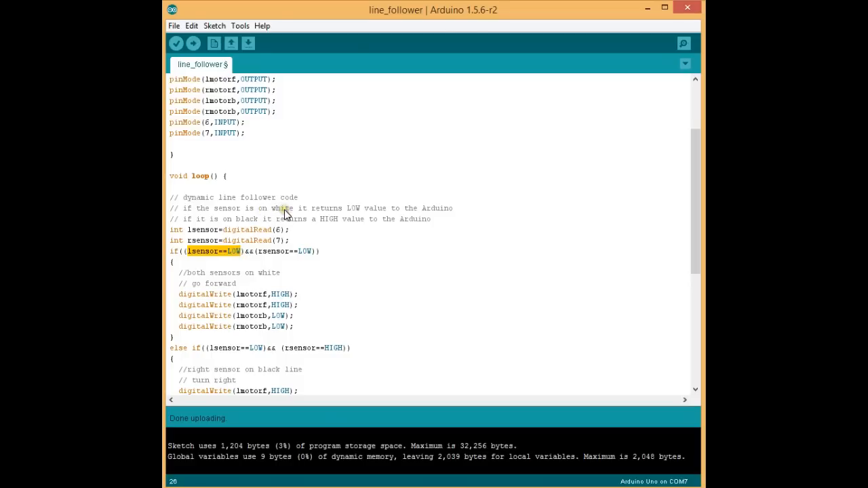
double_click(276, 251)
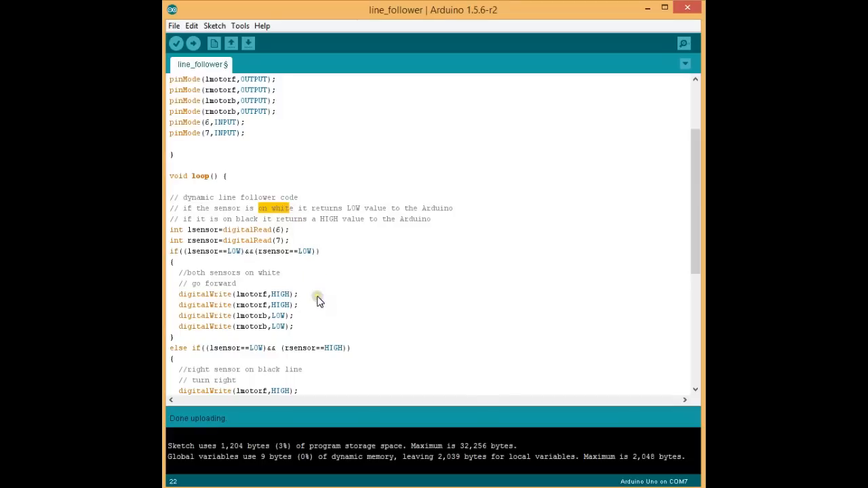
mouse_move(190, 278)
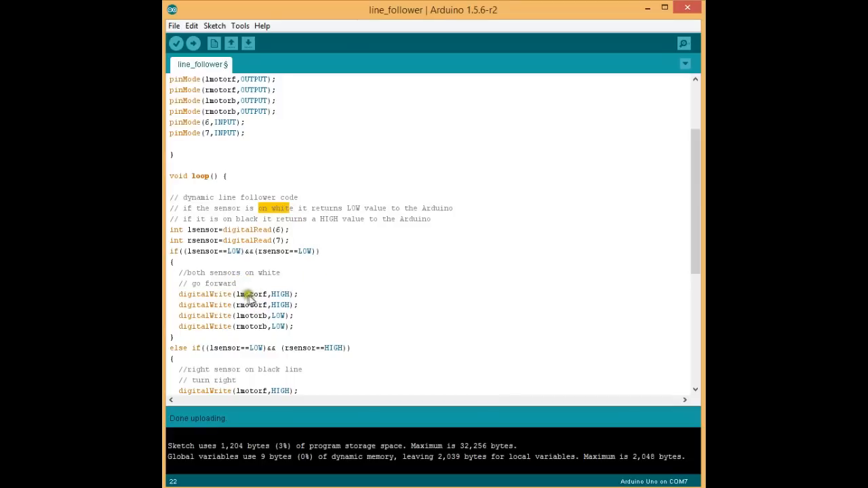
double_click(252, 293)
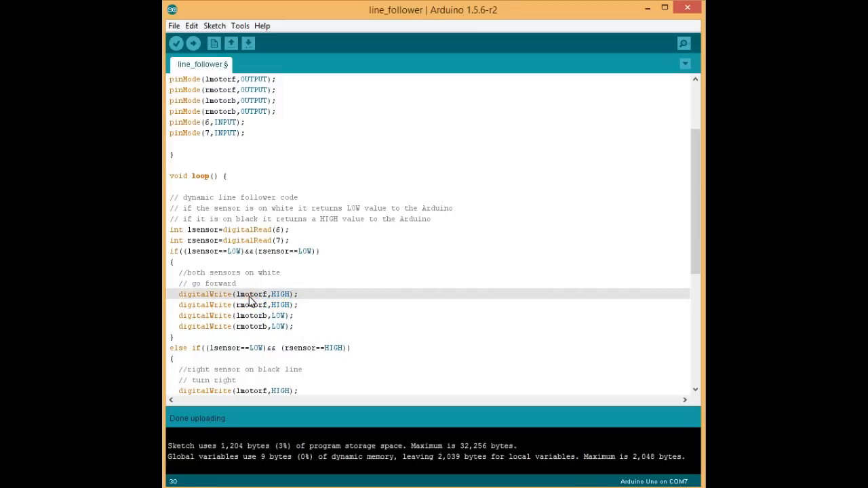
click(266, 303)
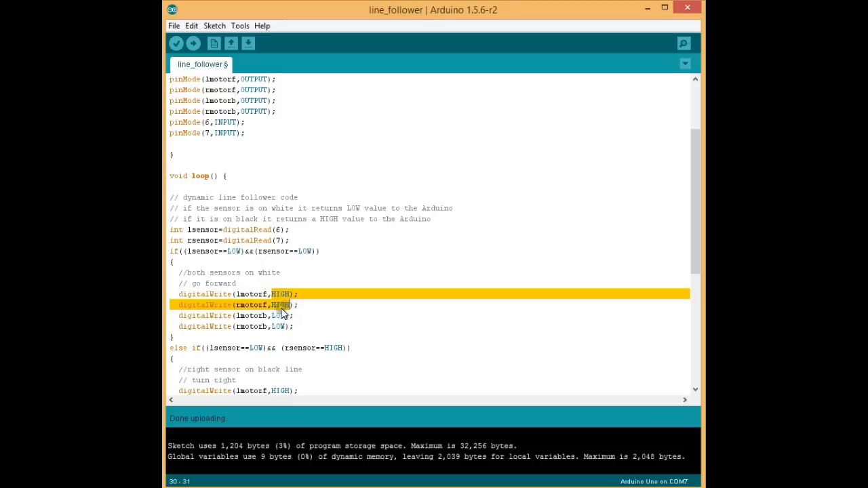
scroll(up, 3)
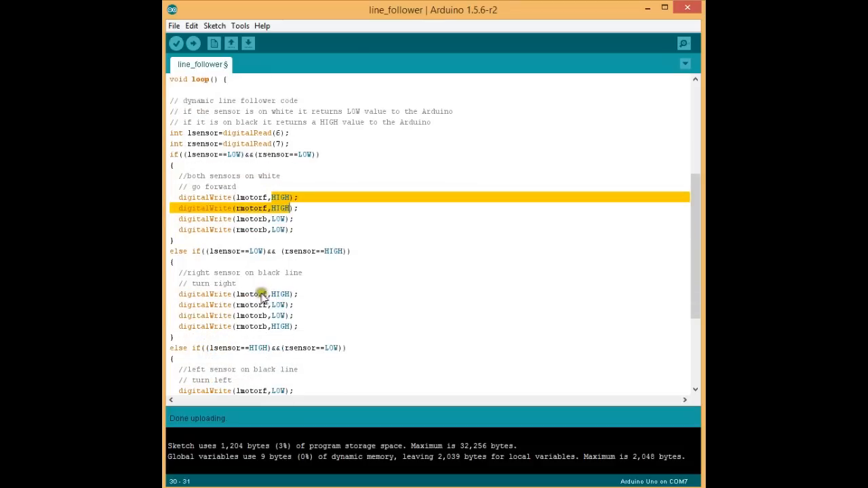
click(237, 272)
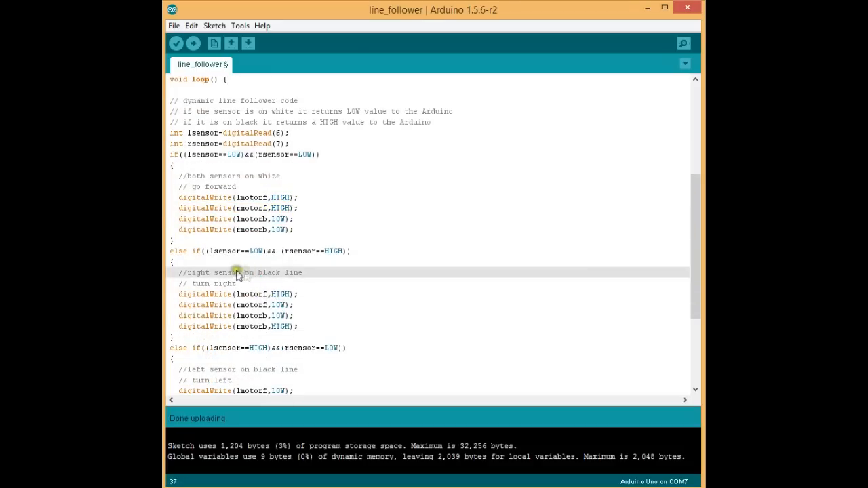
mouse_move(209, 295)
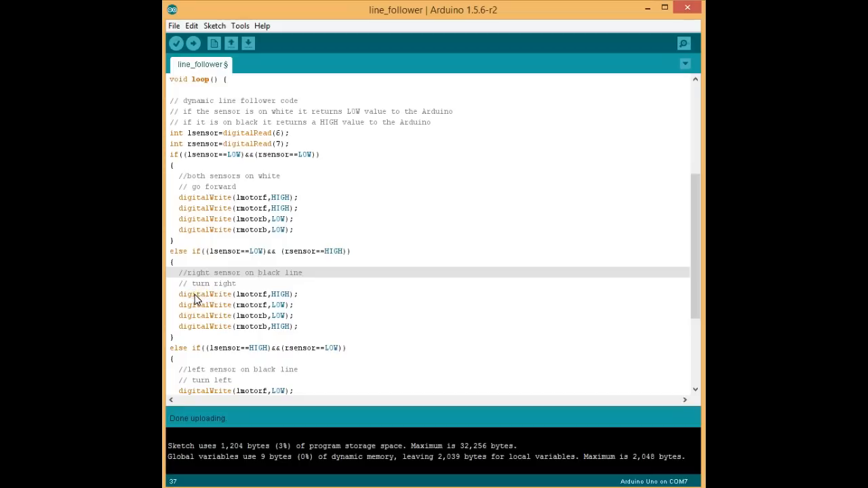
mouse_move(215, 258)
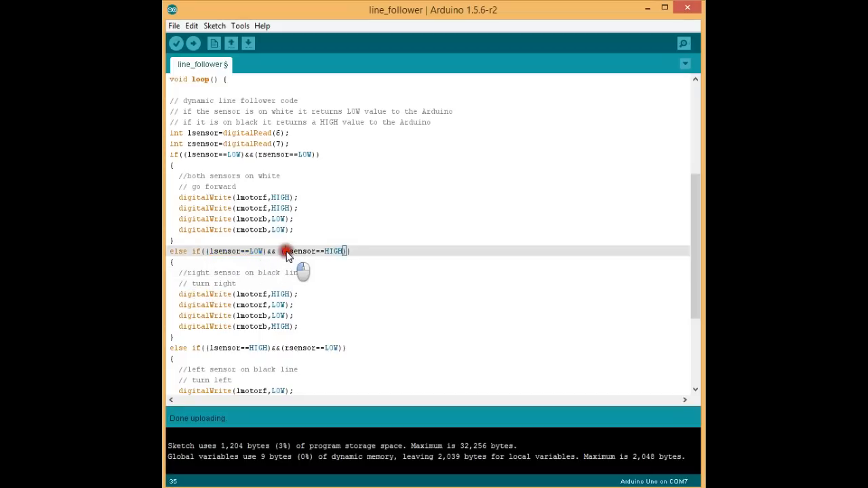
double_click(298, 250)
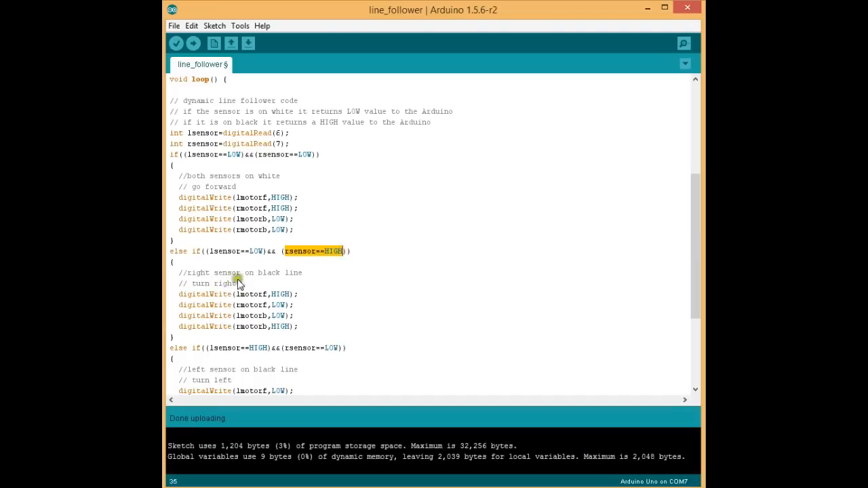
mouse_move(255, 284)
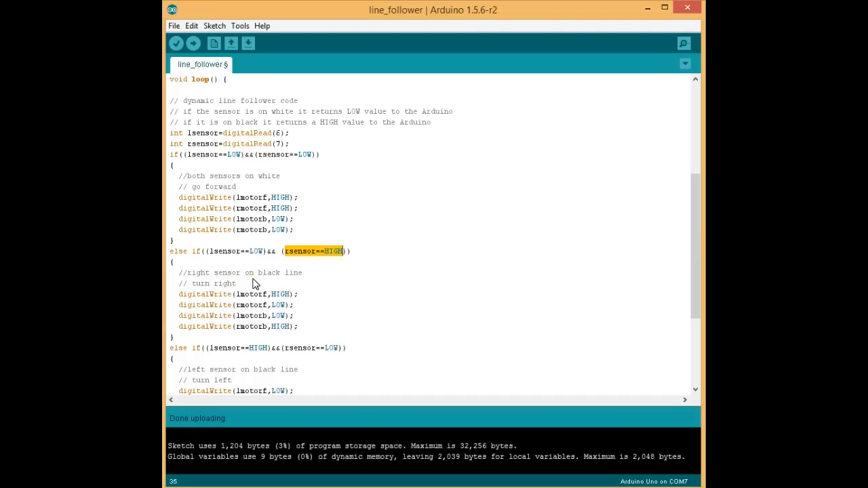
mouse_move(252, 309)
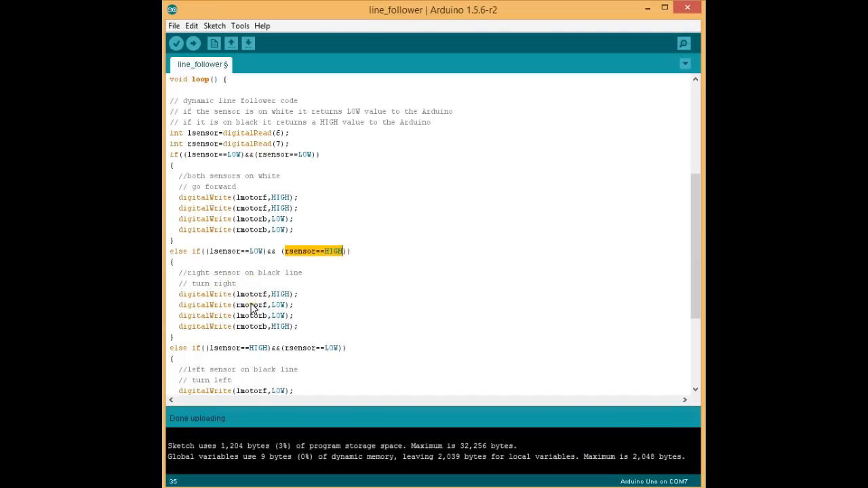
click(237, 293)
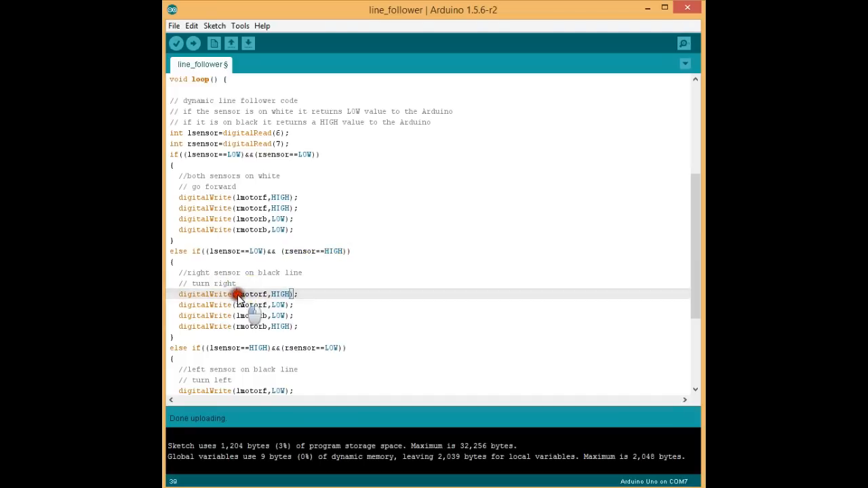
double_click(253, 293)
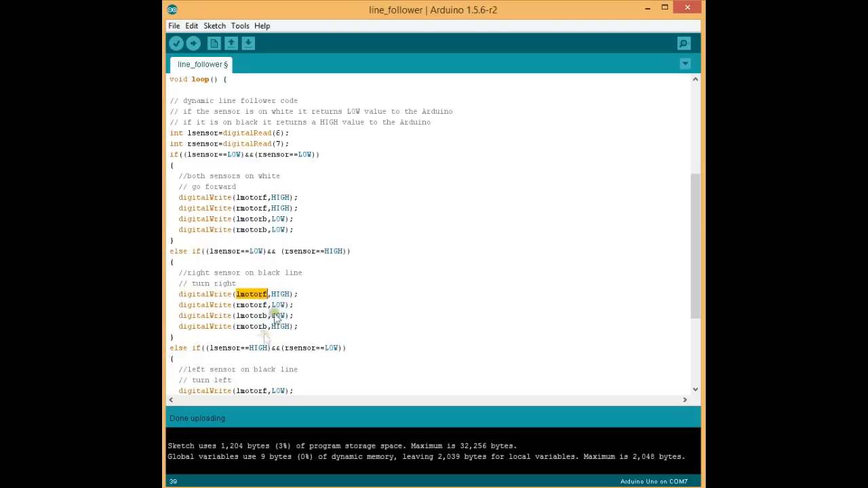
double_click(252, 325)
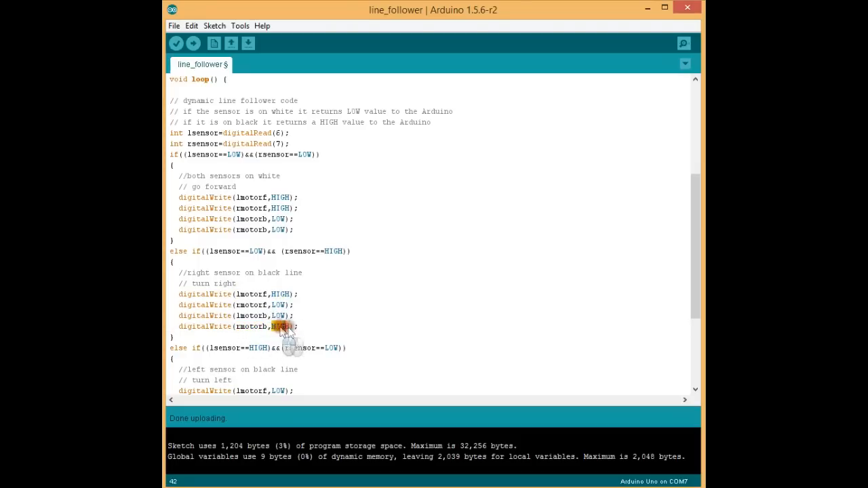
scroll(down, 3)
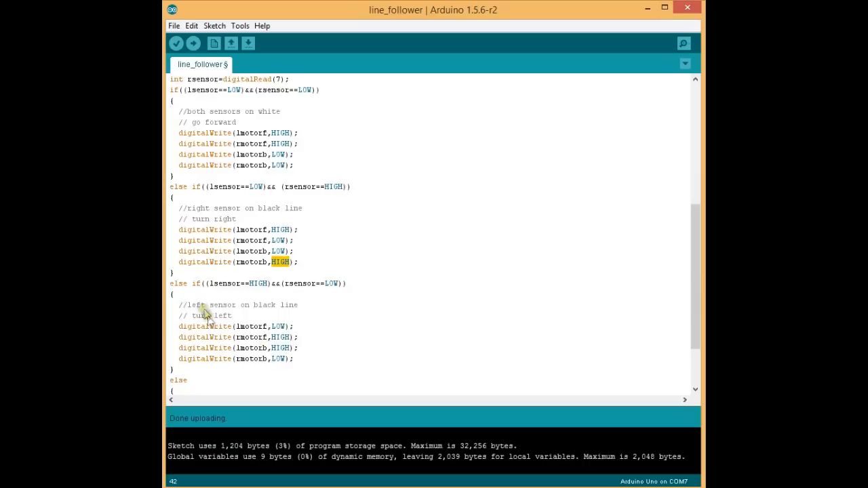
Review the turn-left and stop branches, then upload the line_follower sketch to the Uno on COM7.
drag(193, 303, 230, 314)
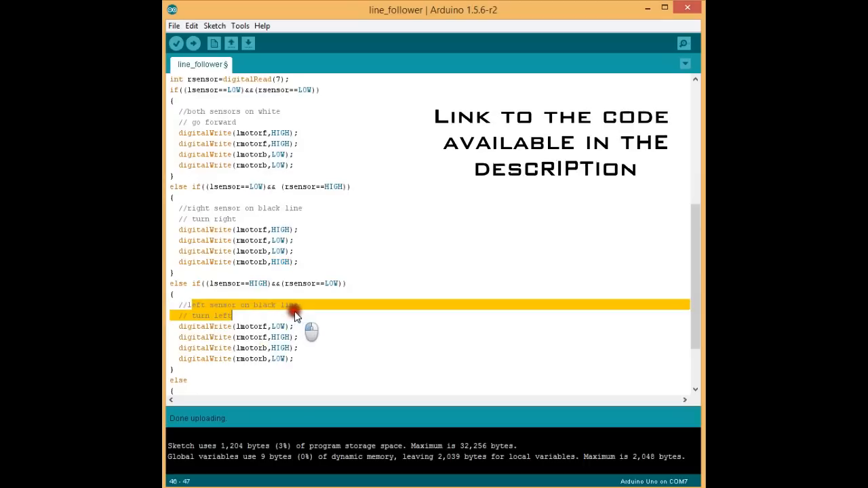
mouse_move(298, 369)
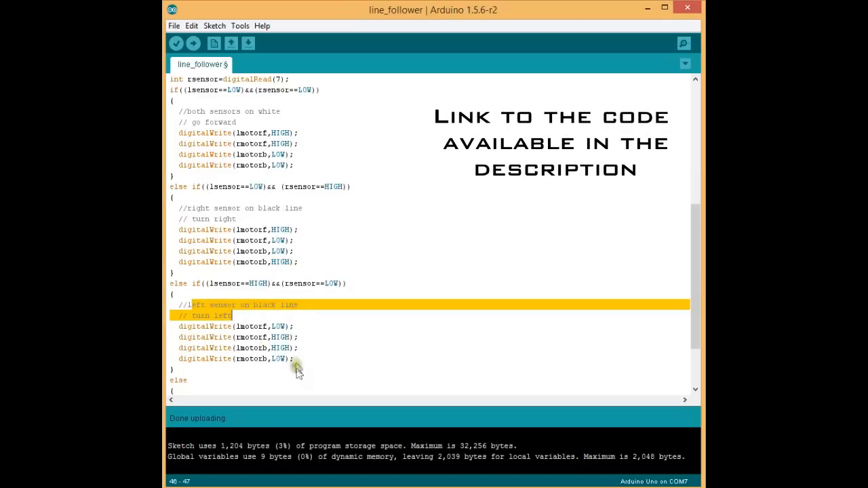
scroll(down, 3)
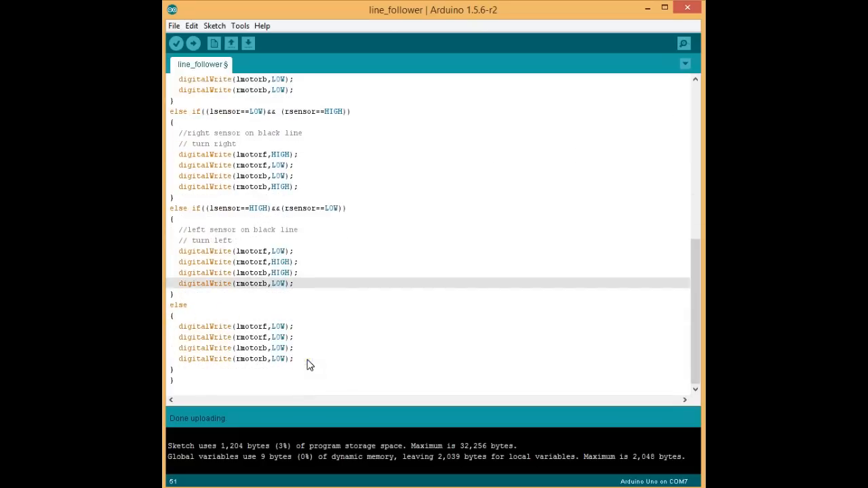
scroll(up, 3)
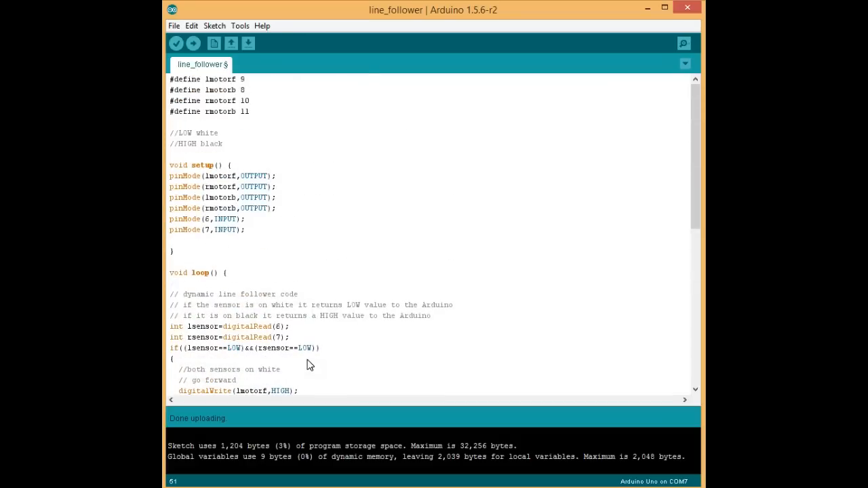
click(192, 42)
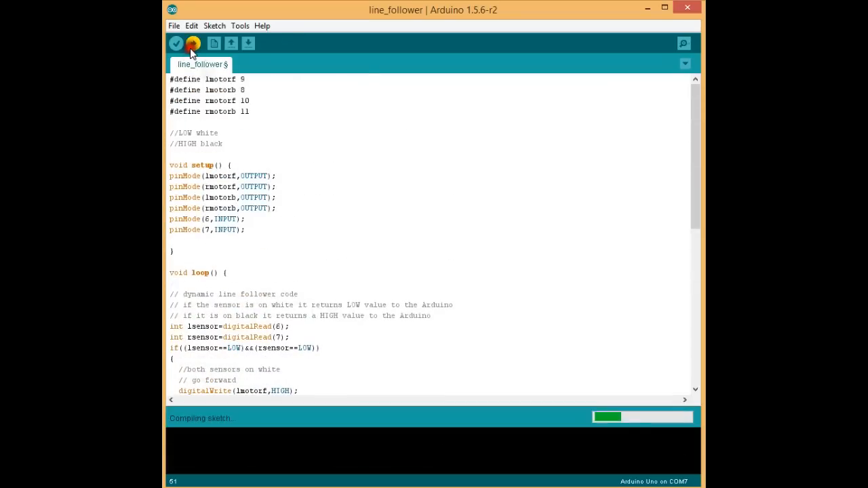